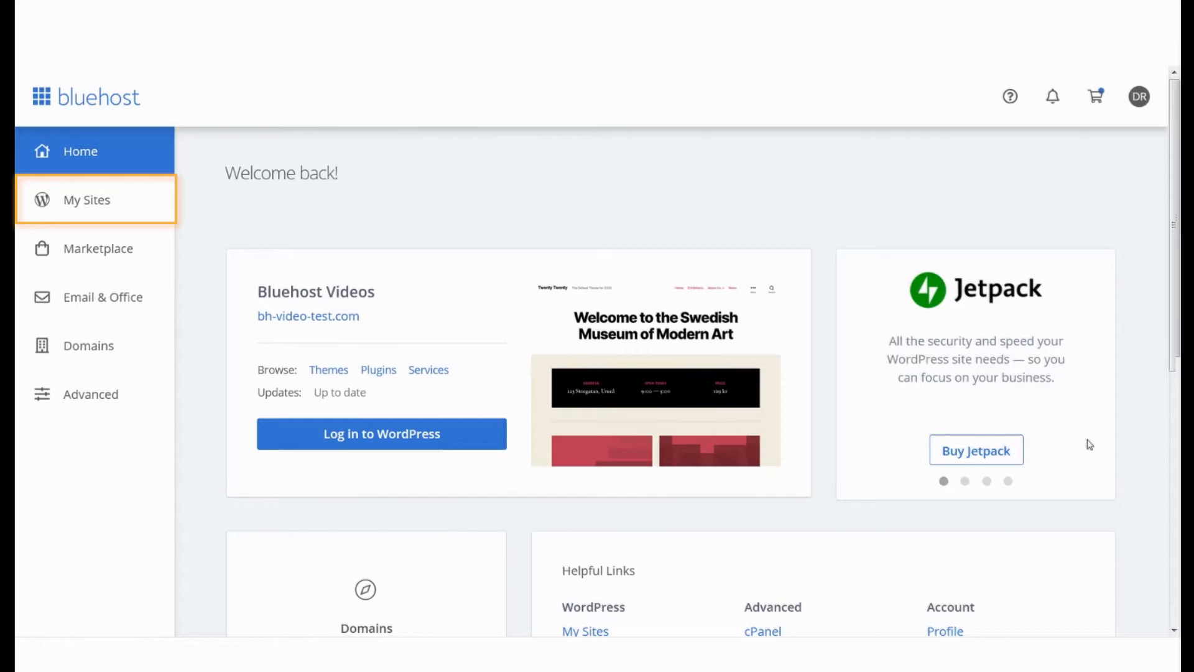
Show the My Sites list with the existing bh-video-test.com site
left_click(85, 199)
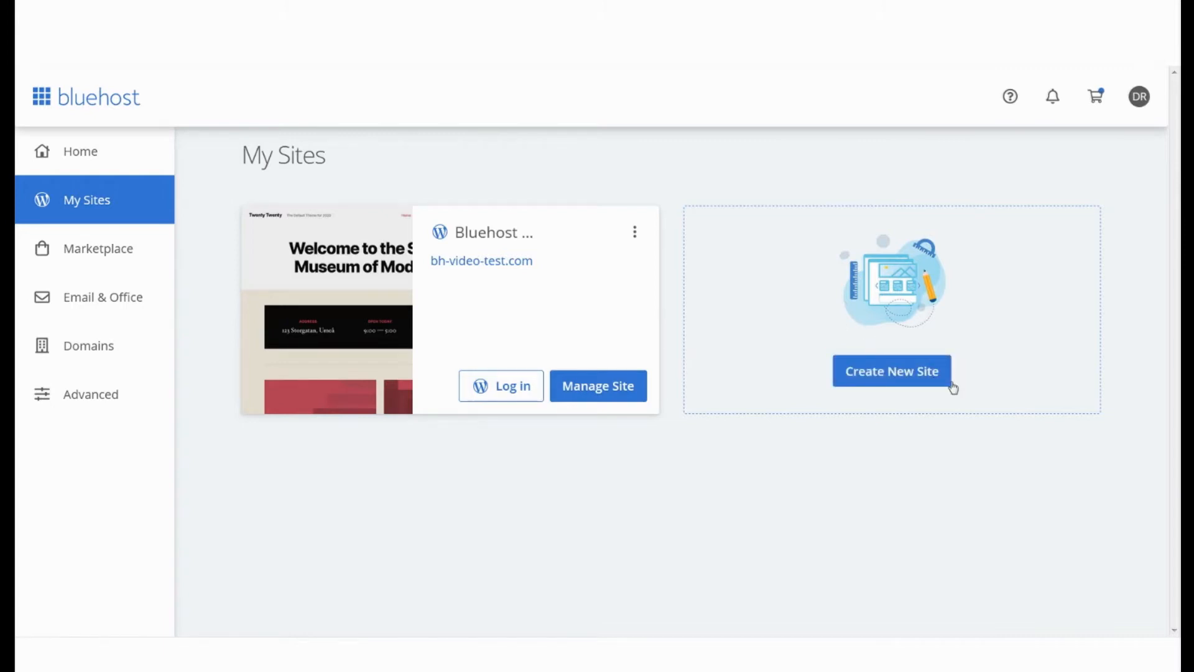
Start a new WordPress site named 'Peace!' with tagline 'Spread Peace.'
left_click(890, 371)
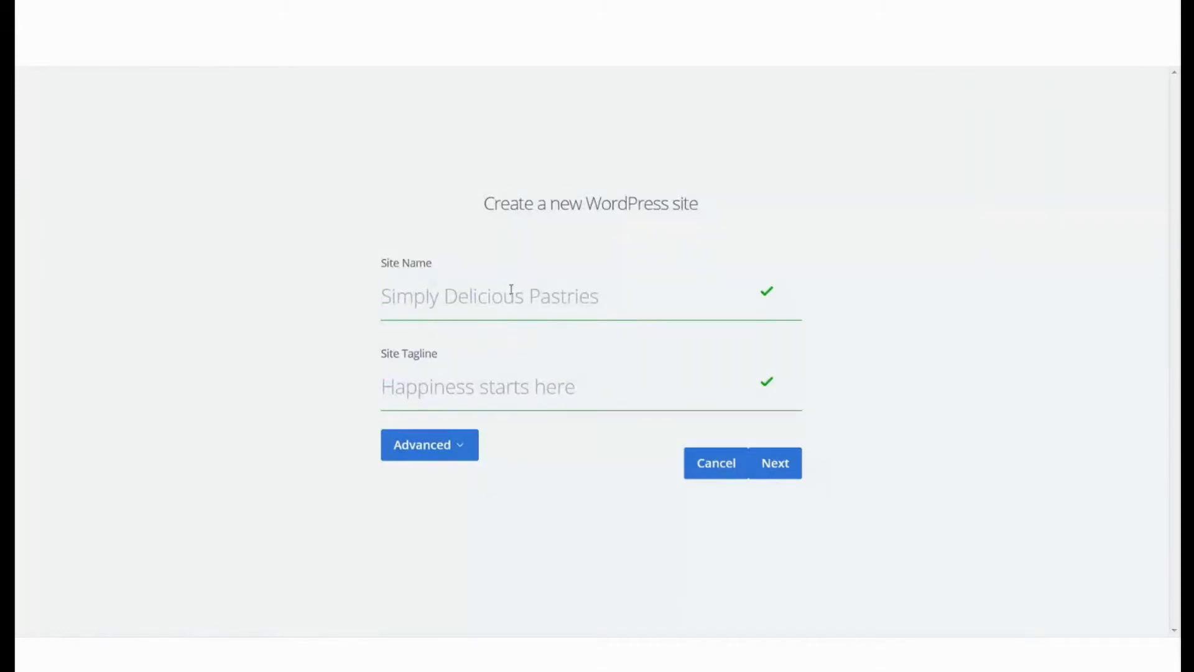
type("Peace!")
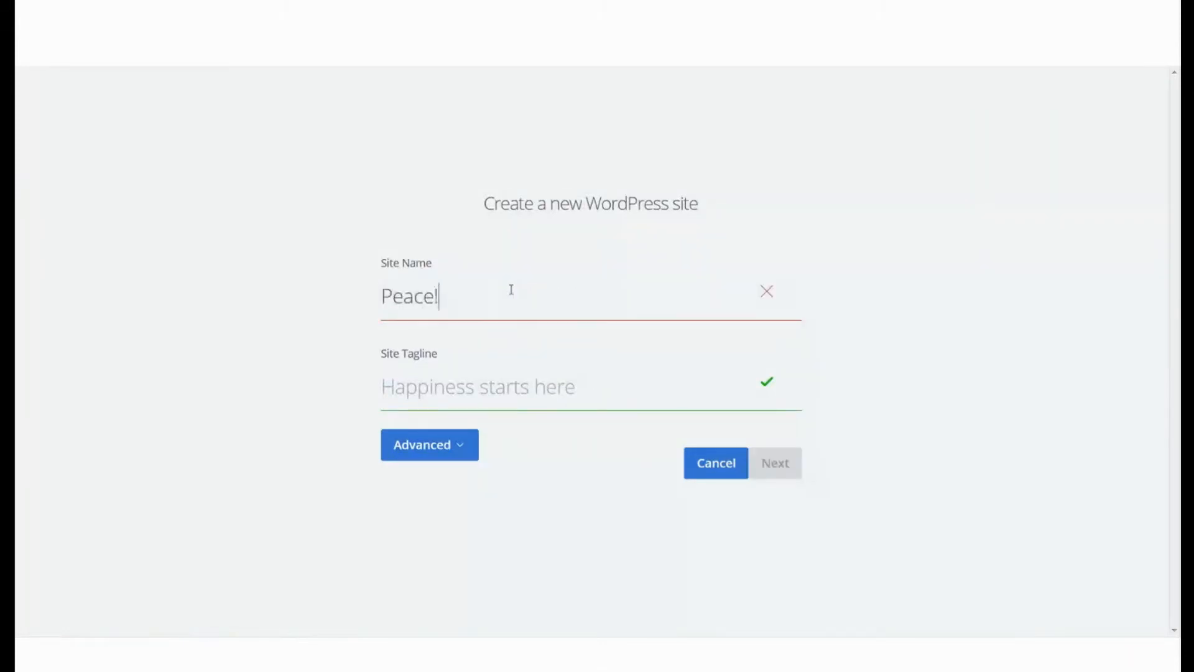
type("Spread")
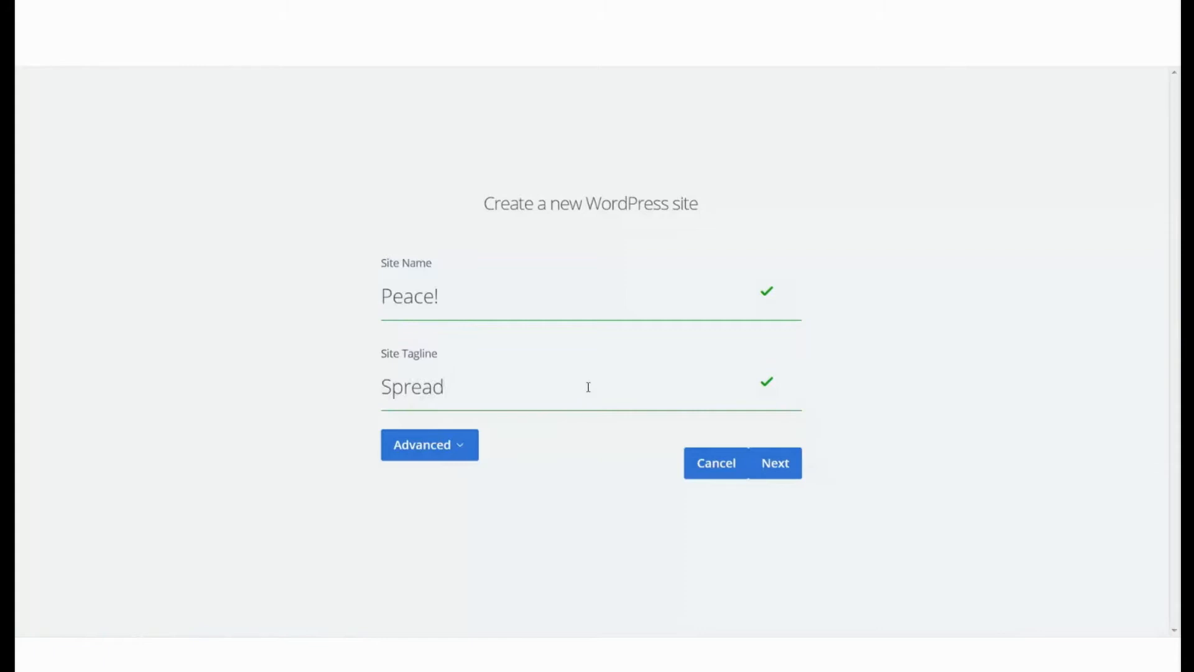
type("Peace.")
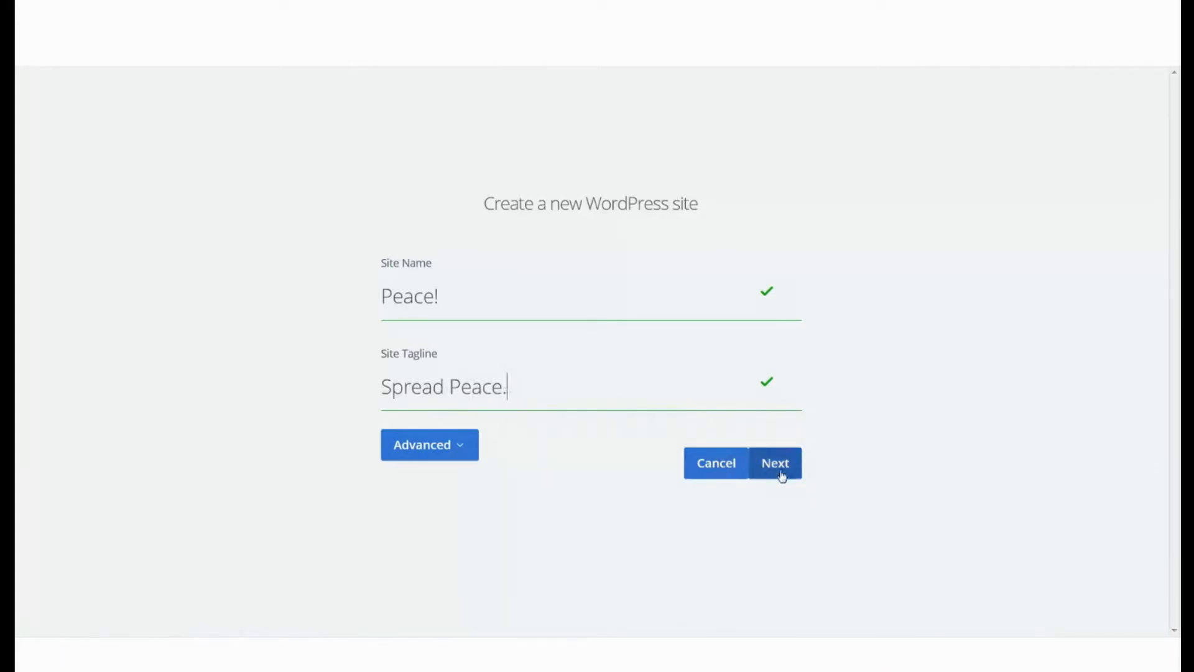
Install the site on bh-video-test.com in directory /wptestinstallation with MonsterInsights re-included
left_click(775, 462)
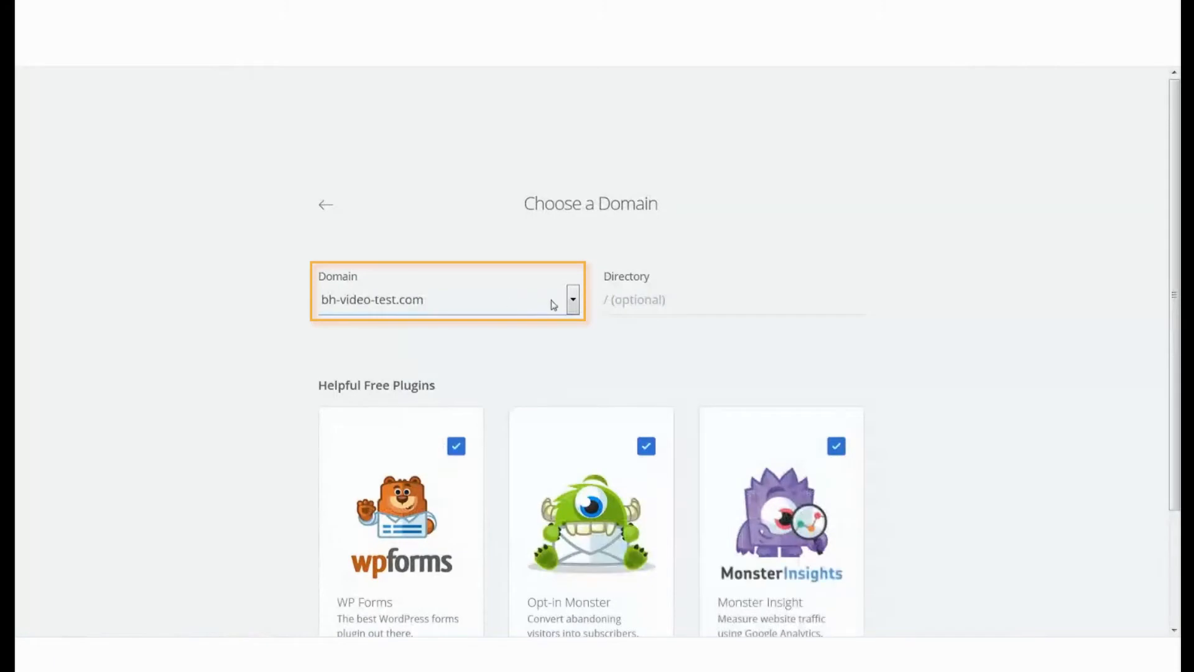
left_click(573, 298)
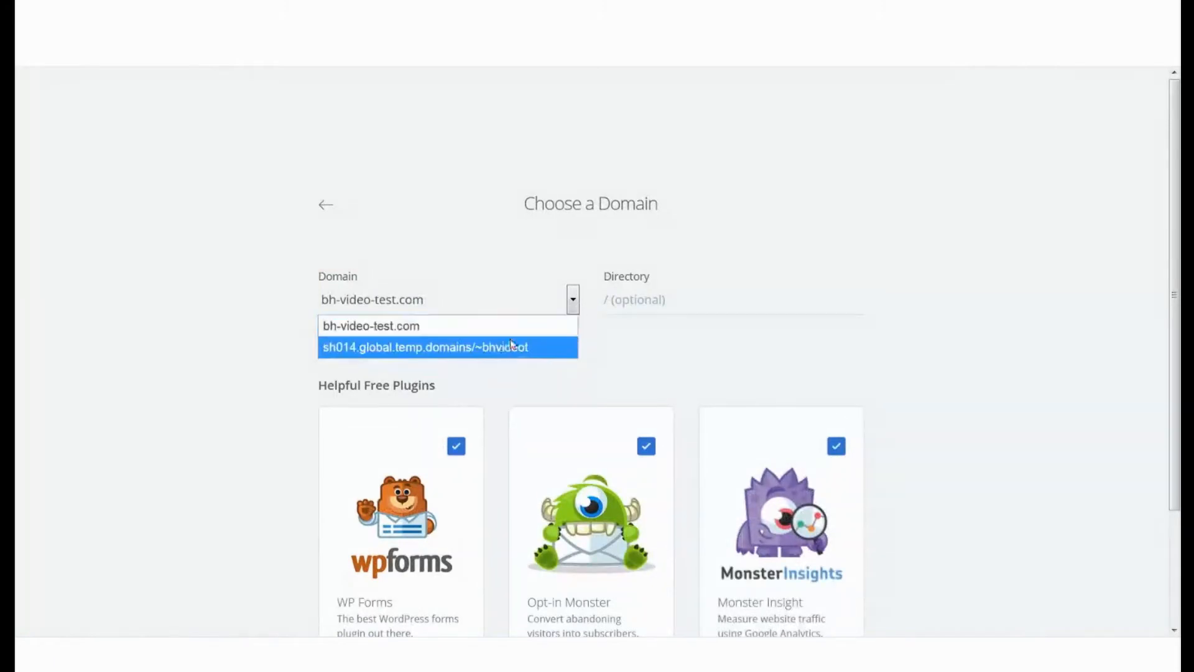
type("/wptestinstallat")
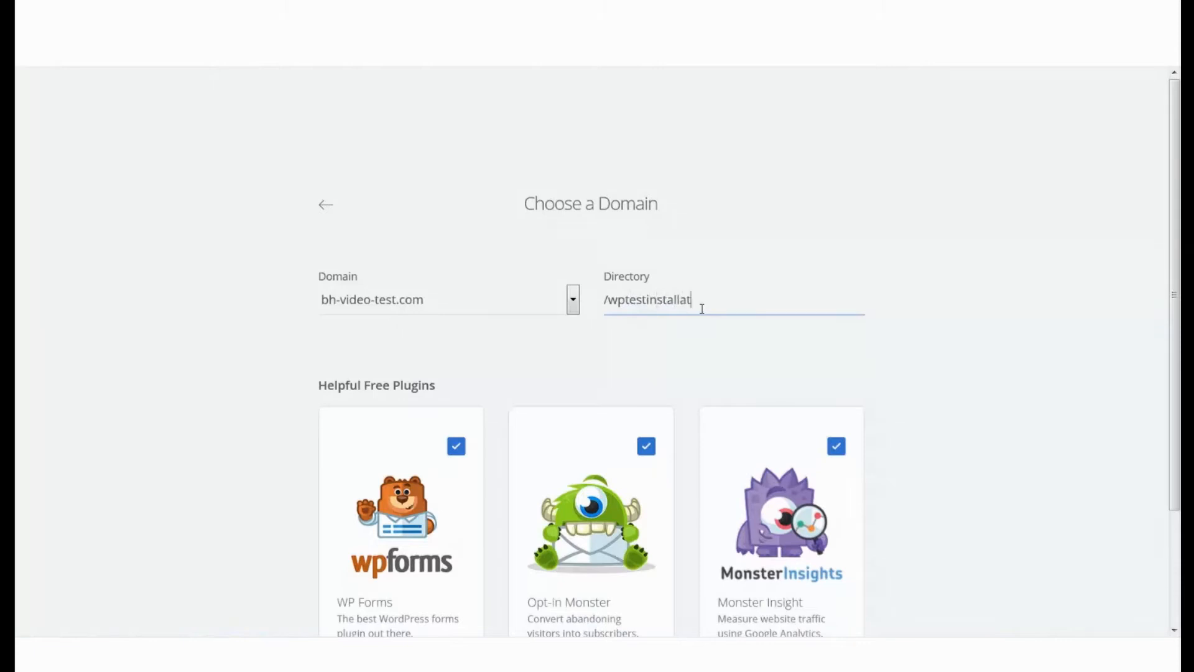
type("ion")
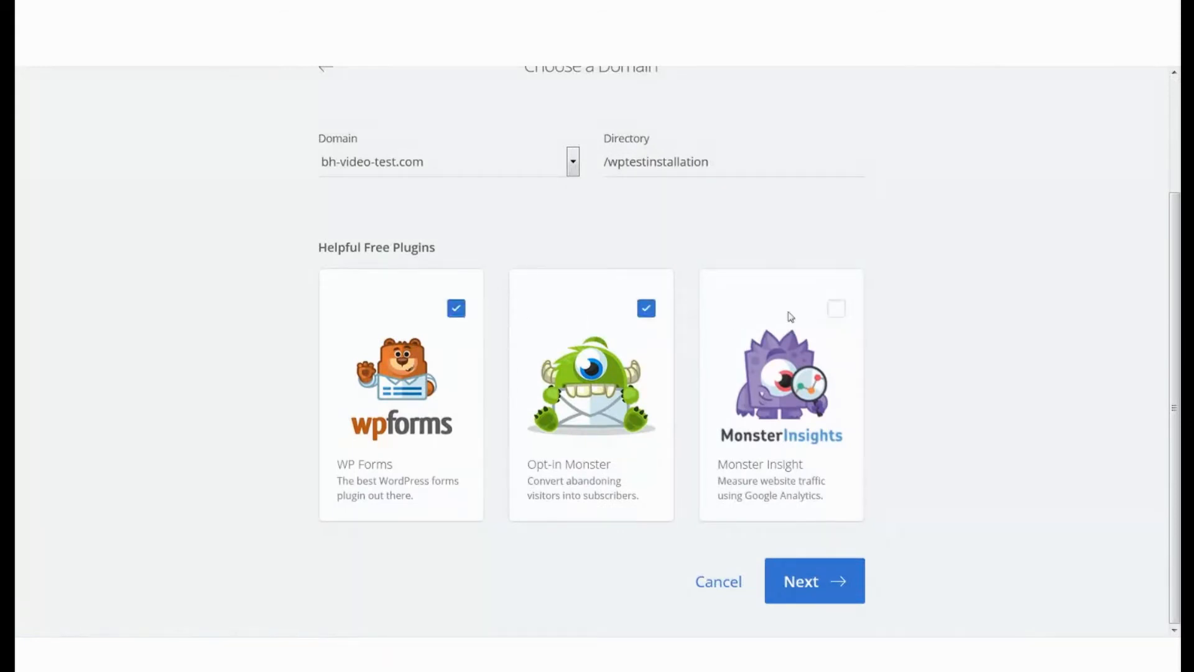
left_click(836, 307)
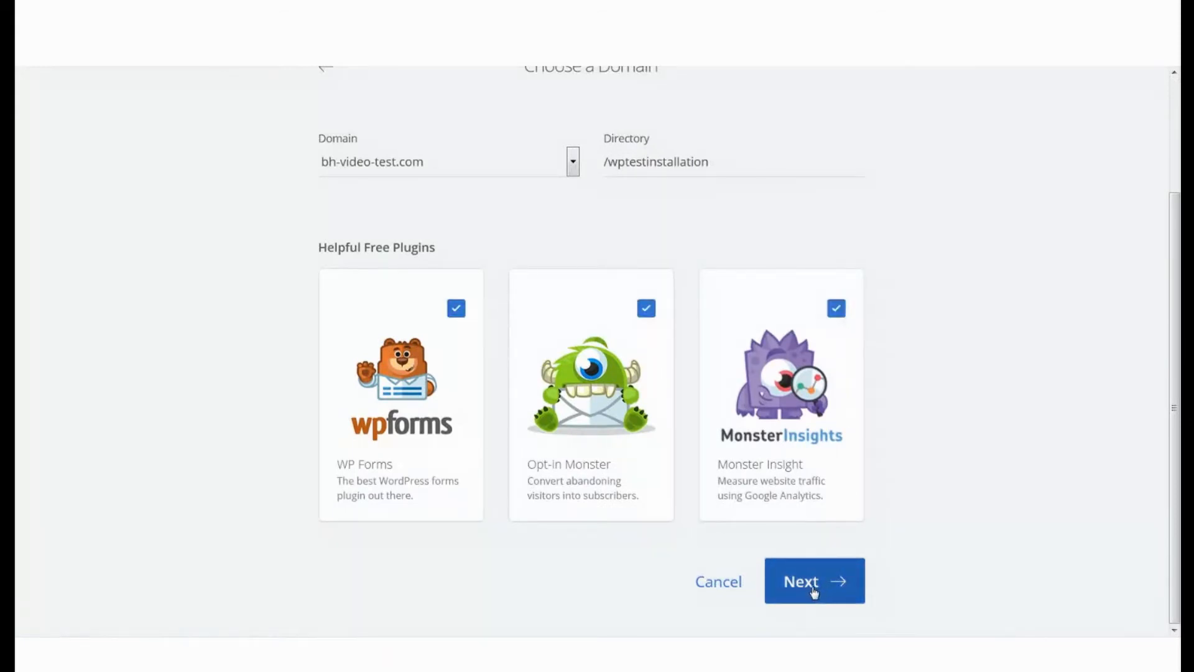
left_click(813, 581)
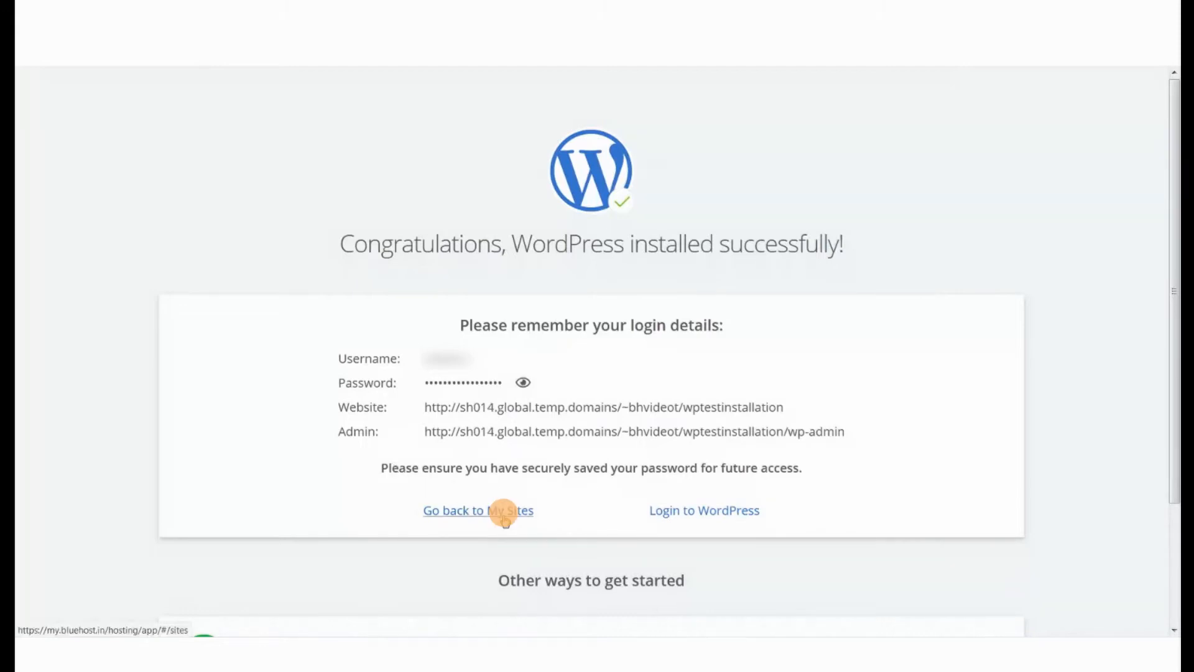
Return to My Sites, where the new Peace! site appears beside the original
left_click(478, 510)
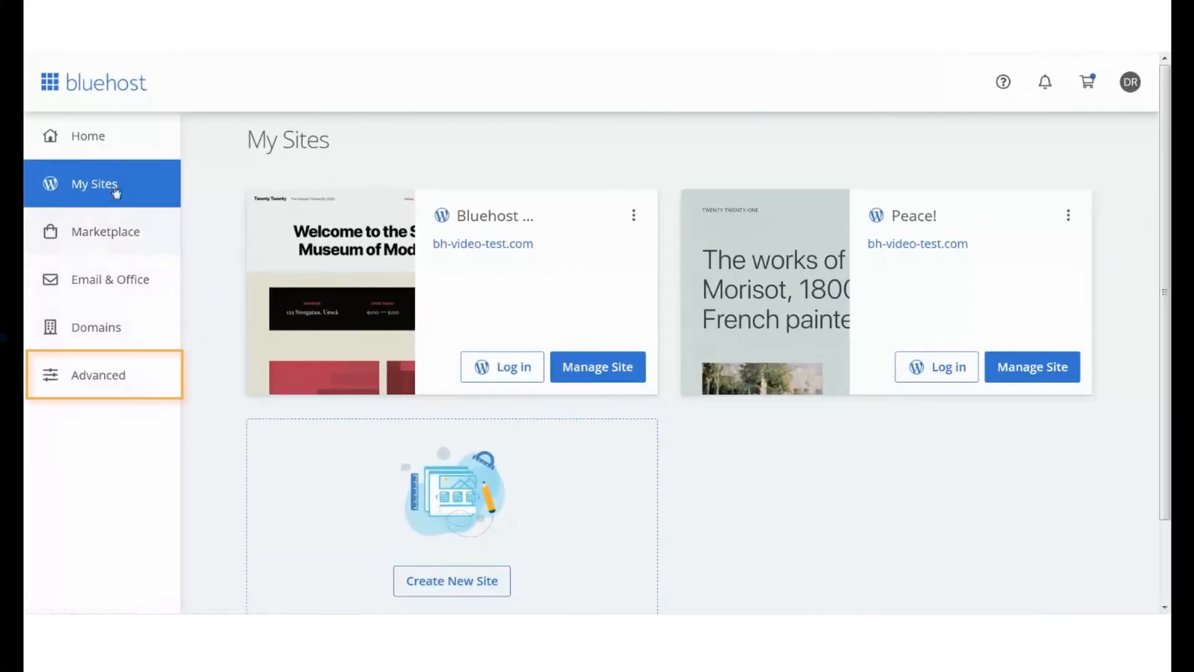
Reach the Softaculous WordPress installer through cPanel's Advanced section
left_click(97, 375)
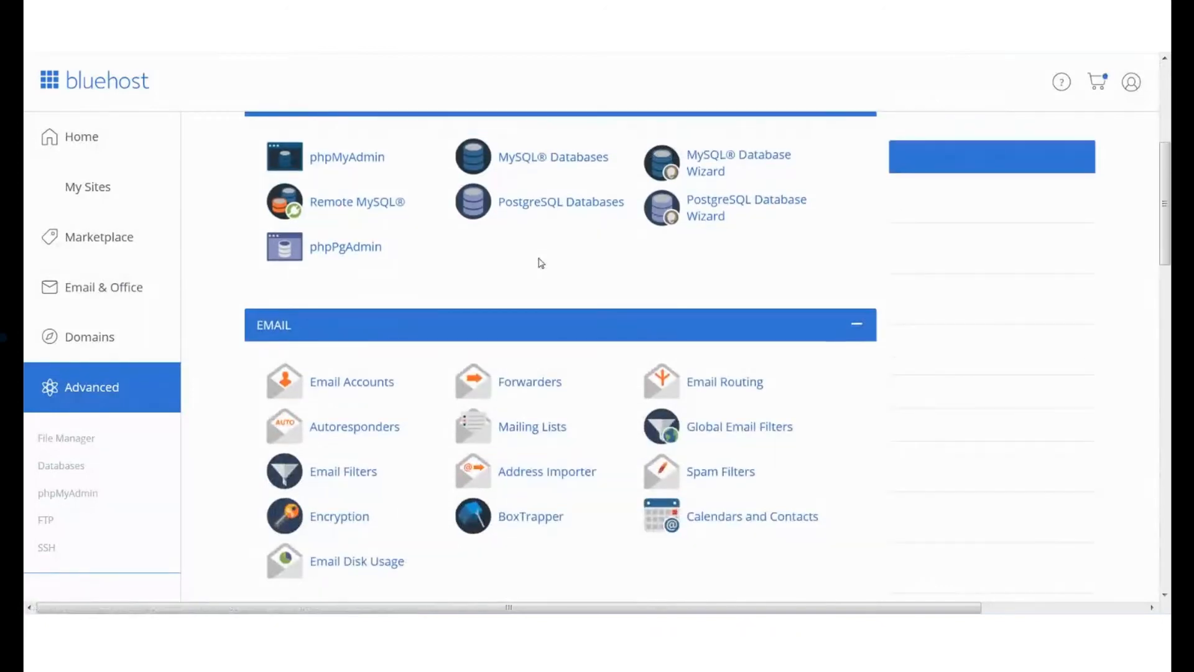
scroll("down", 3)
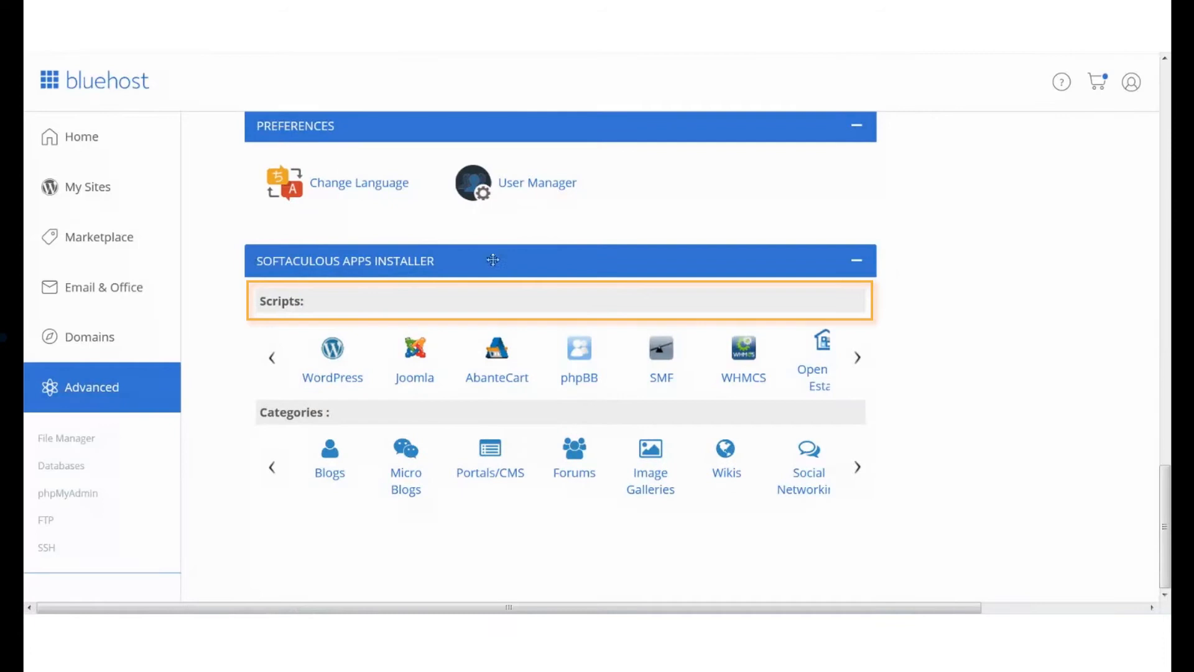
mouse_move(333, 376)
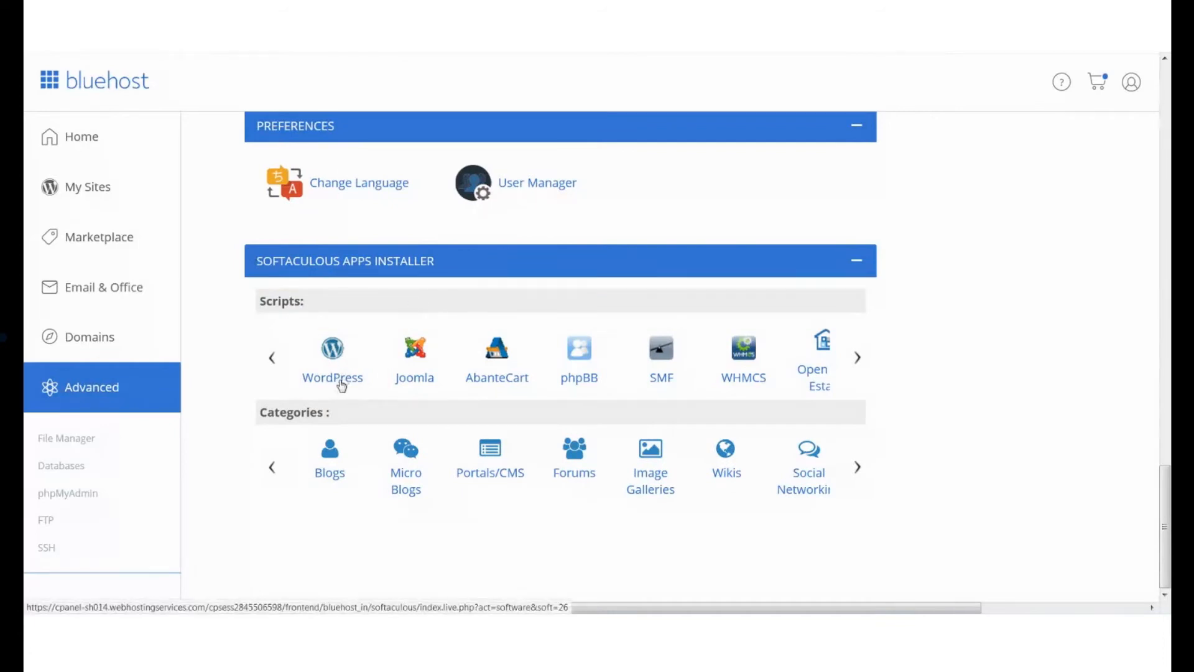
left_click(333, 347)
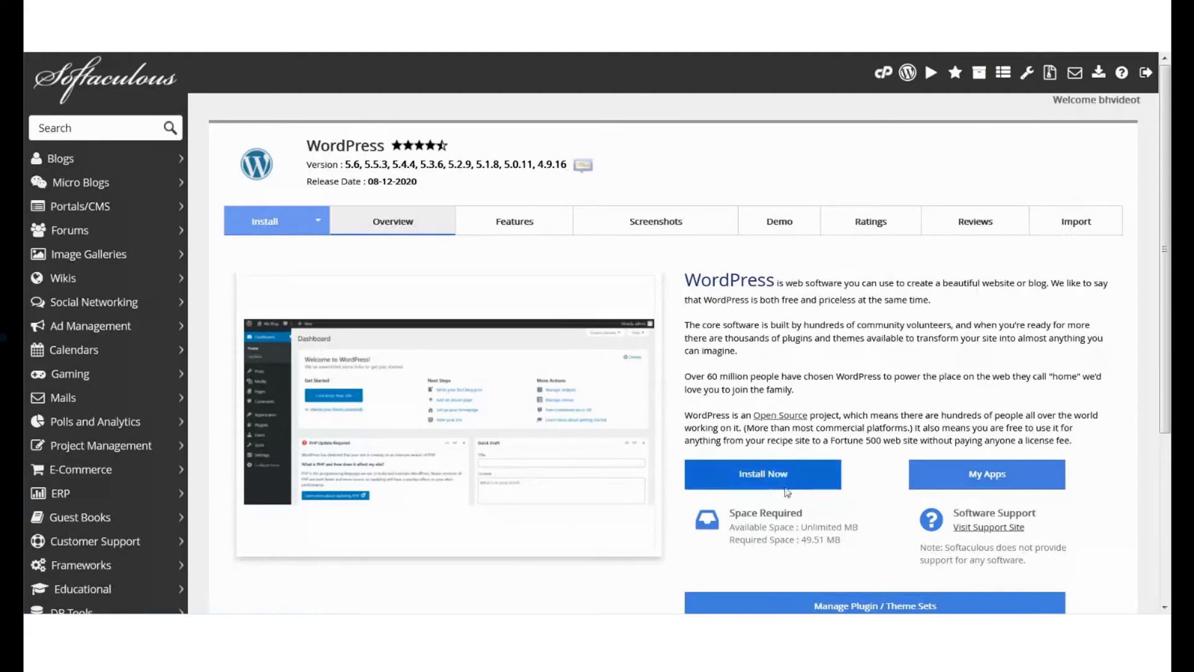
left_click(763, 474)
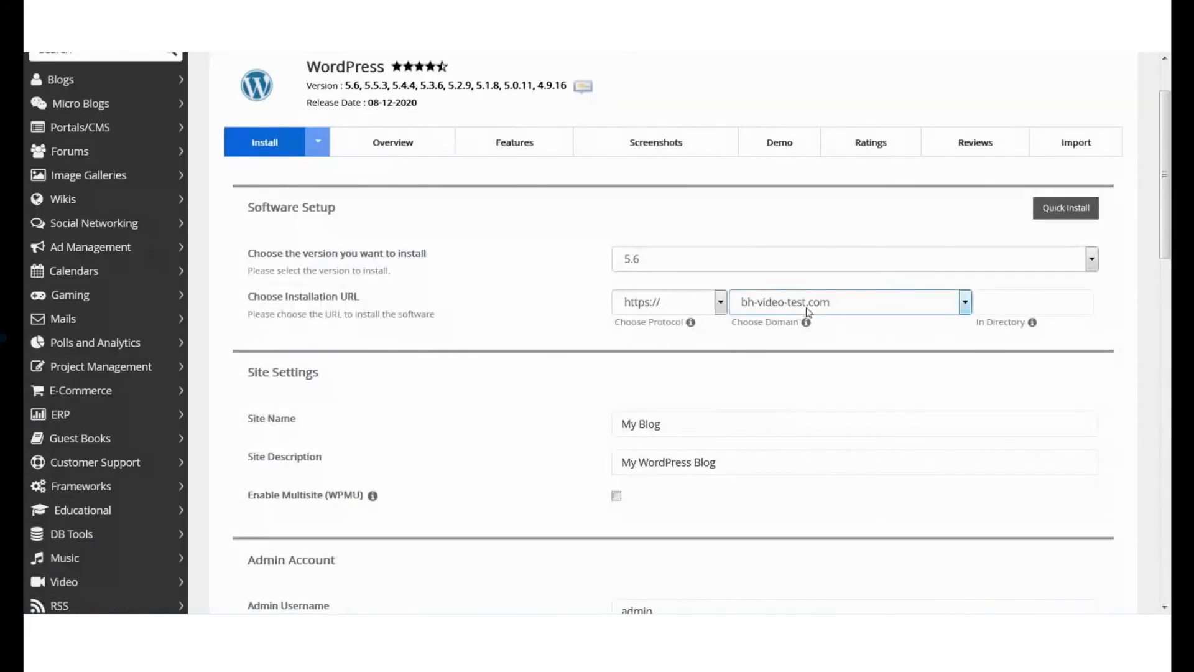
left_click(964, 301)
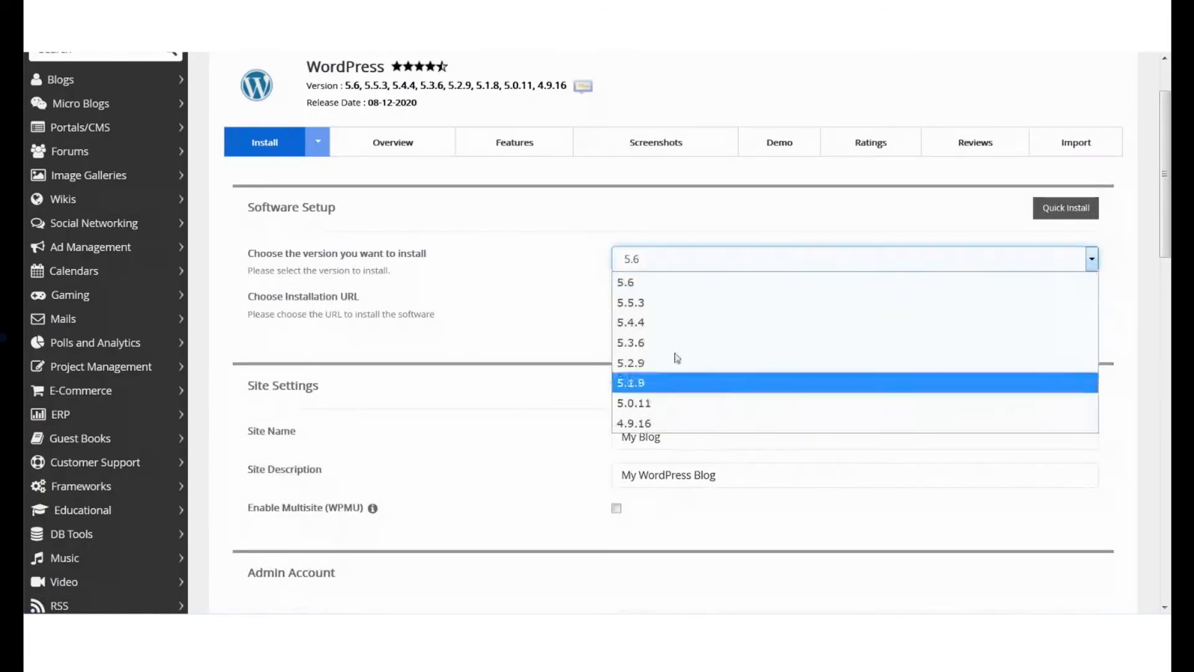
left_click(626, 283)
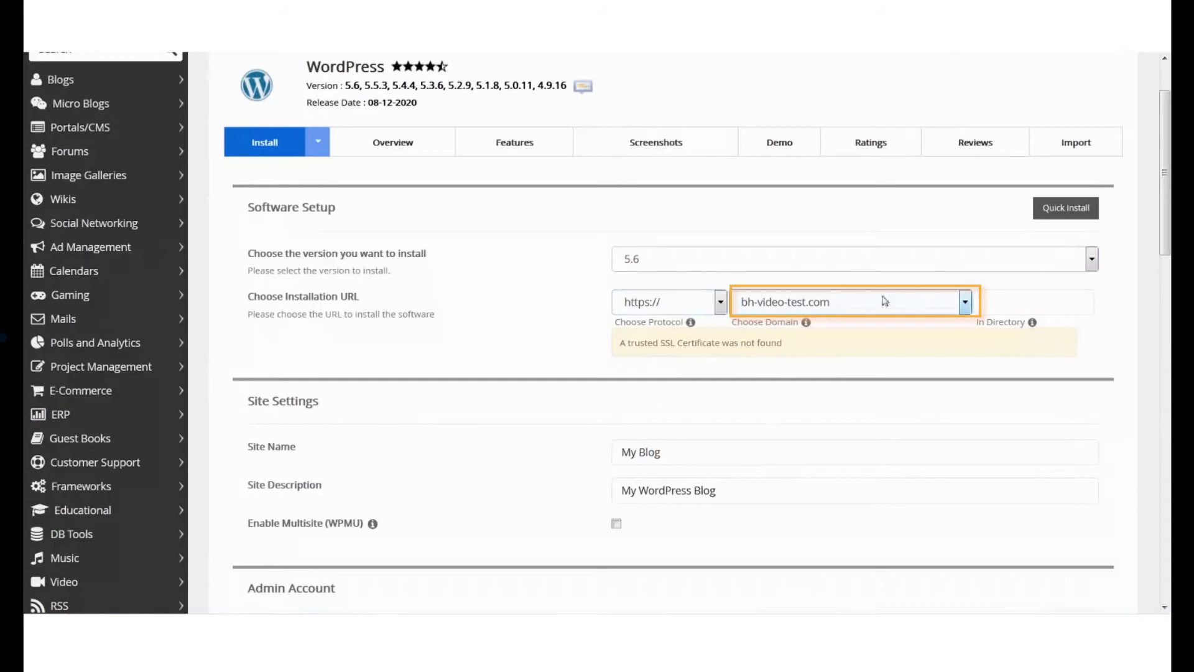
left_click(1034, 301)
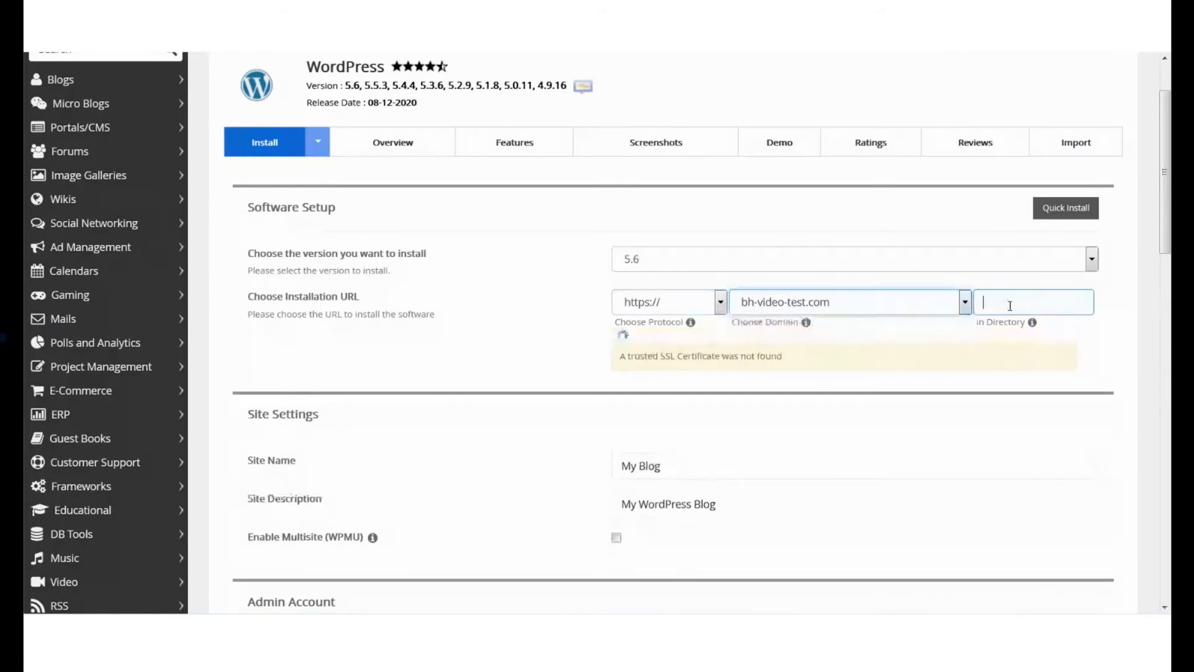
type("wptest")
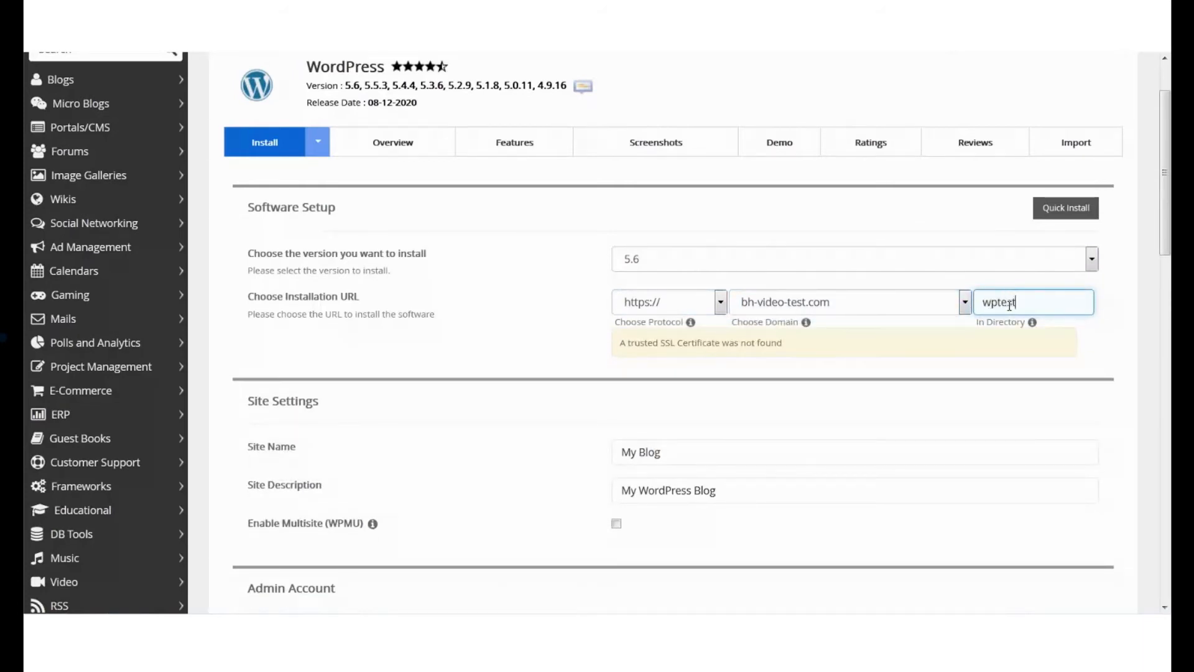
scroll("down", 3)
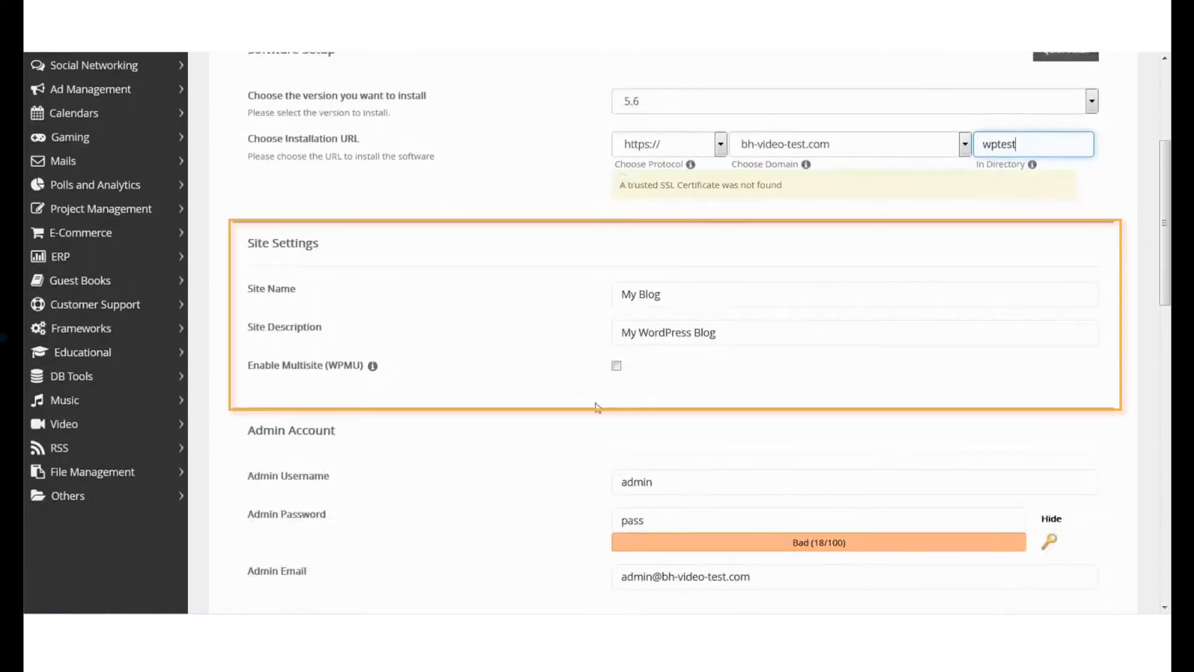
Replace the weak default admin password with a strong one, keeping username and email
left_click(855, 293)
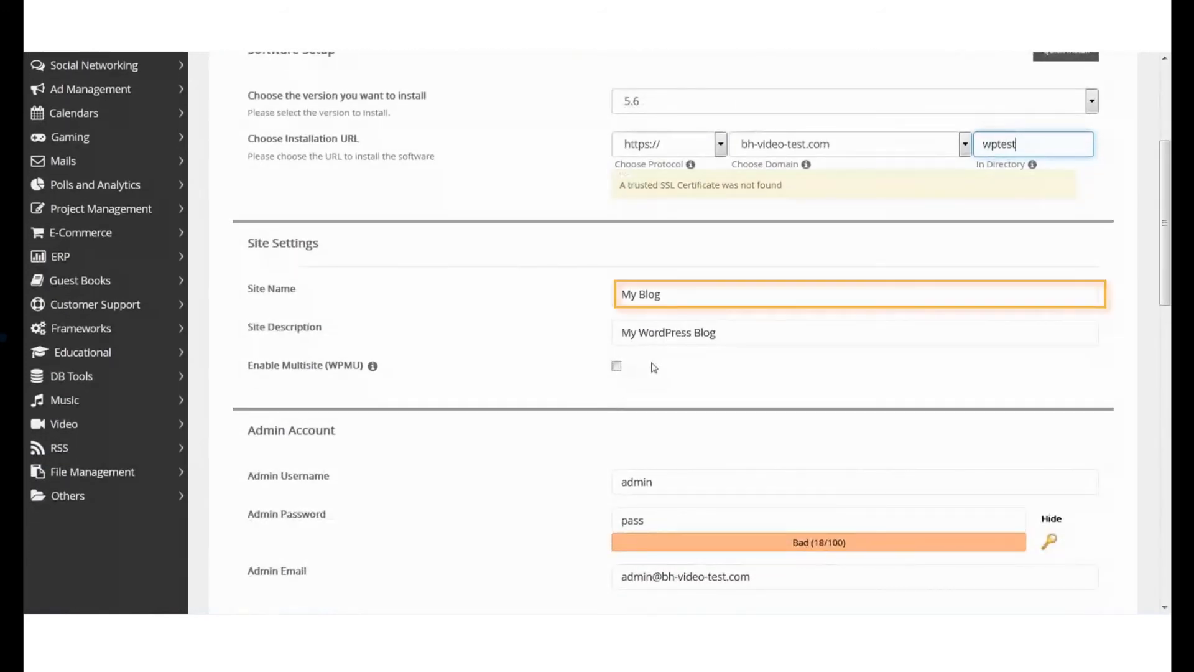
scroll("down", 3)
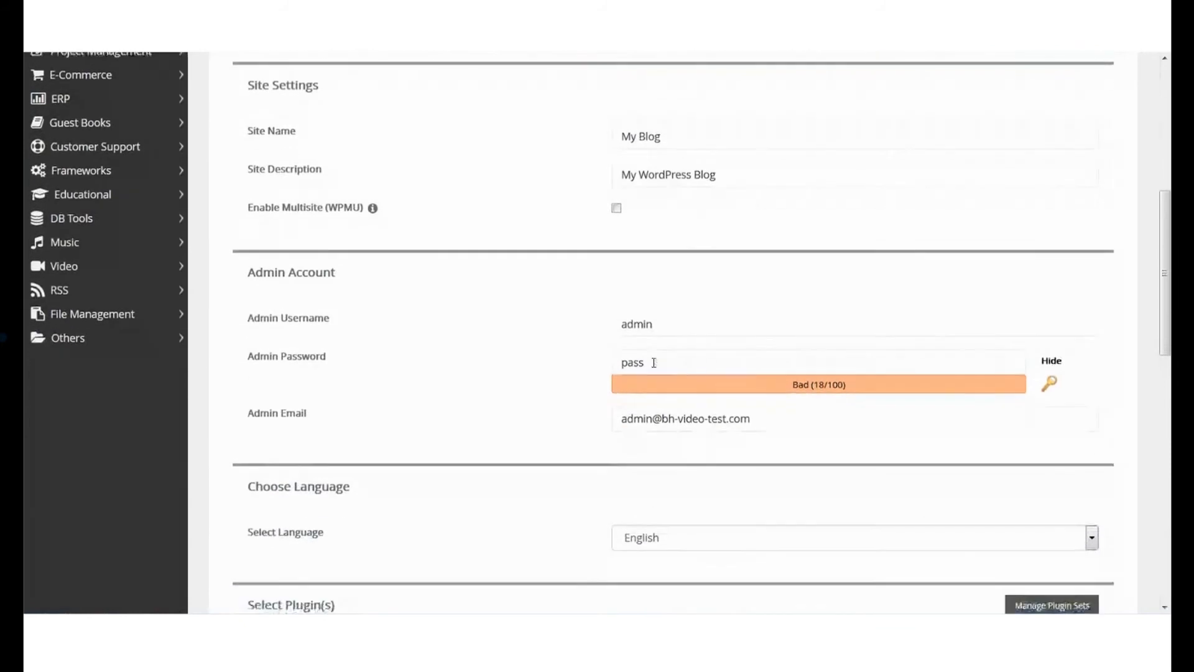
left_click(853, 324)
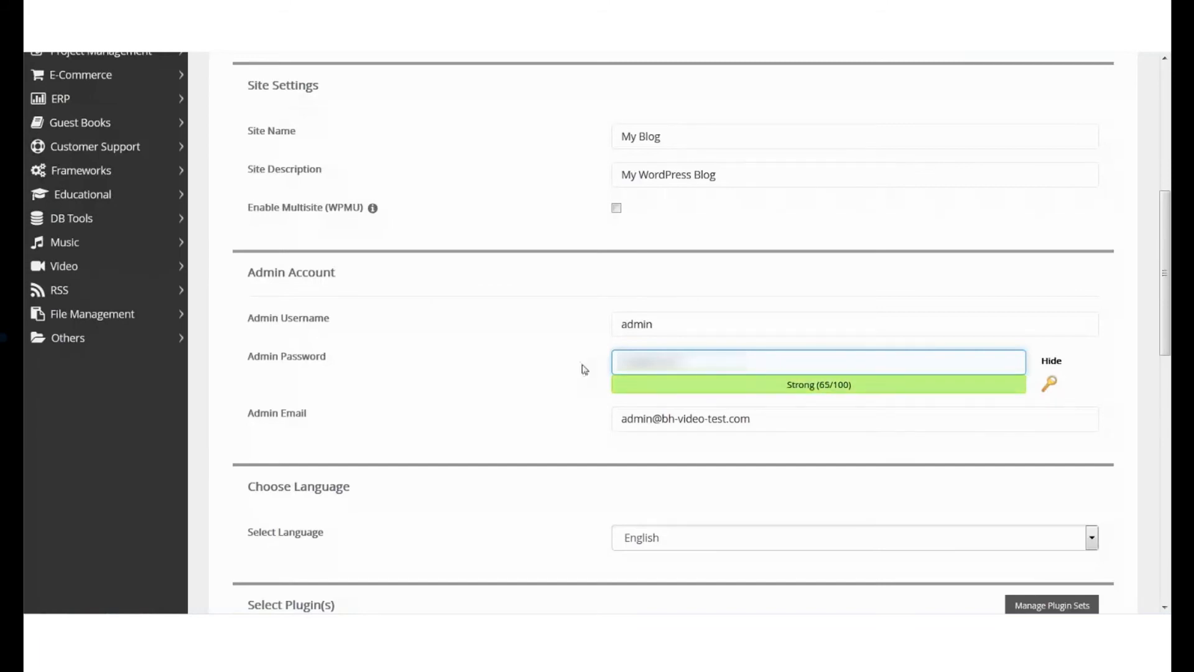
left_click(853, 418)
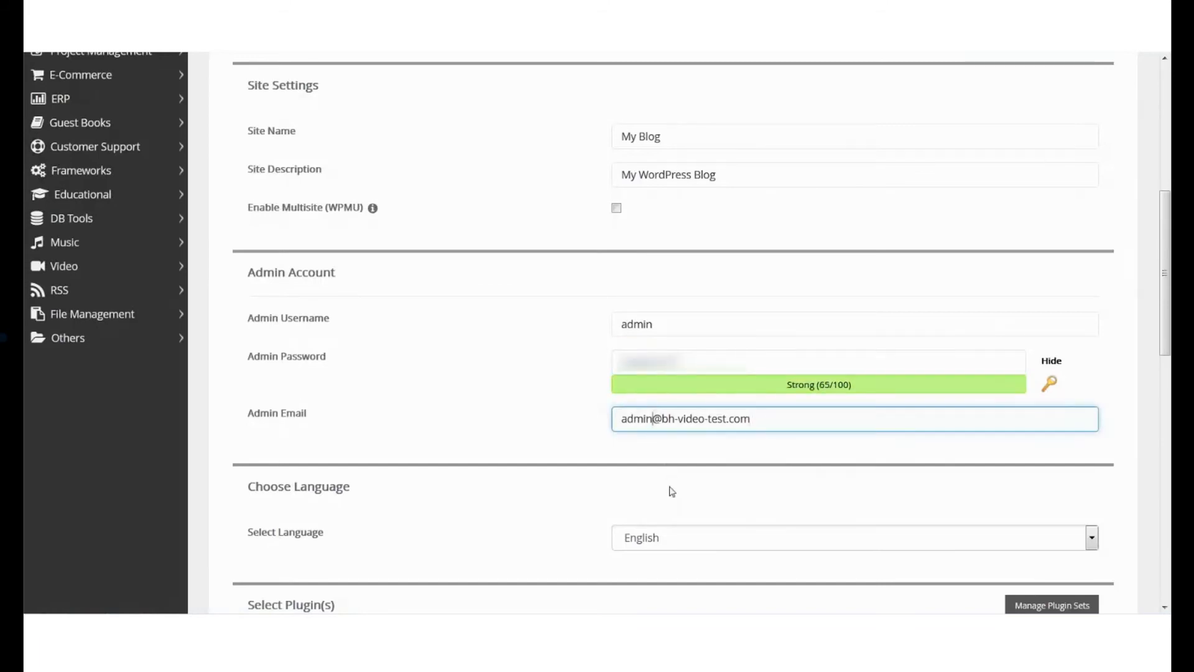
Choose the Softland theme to install with the WordPress site
scroll("down", 3)
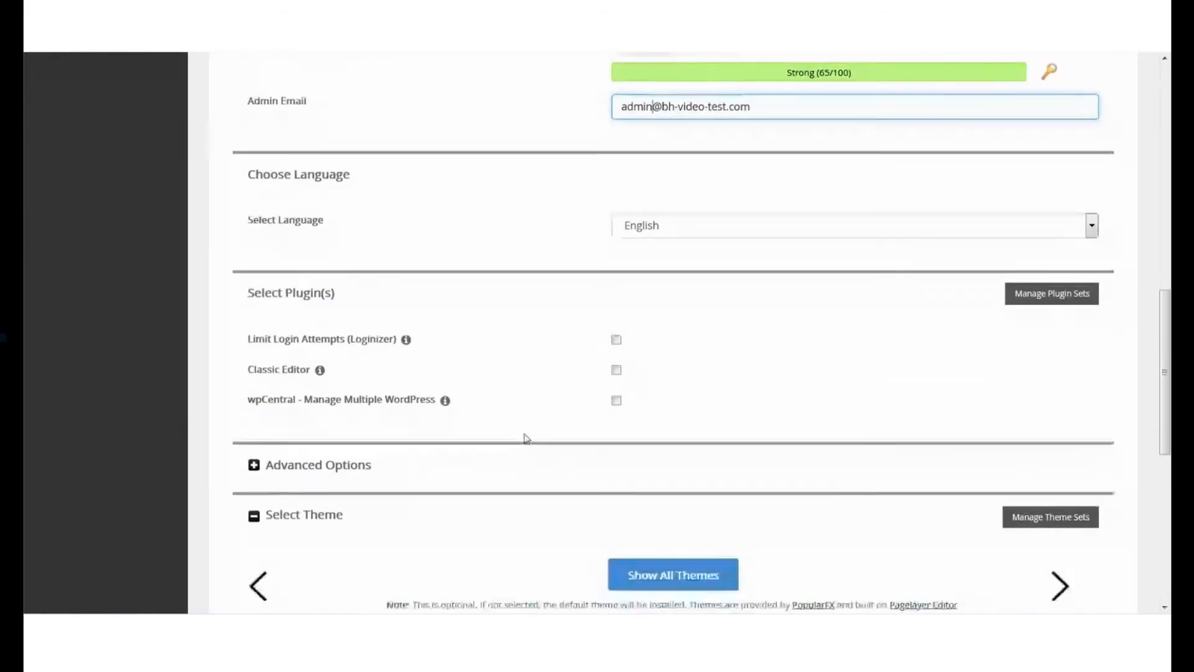
scroll("down", 3)
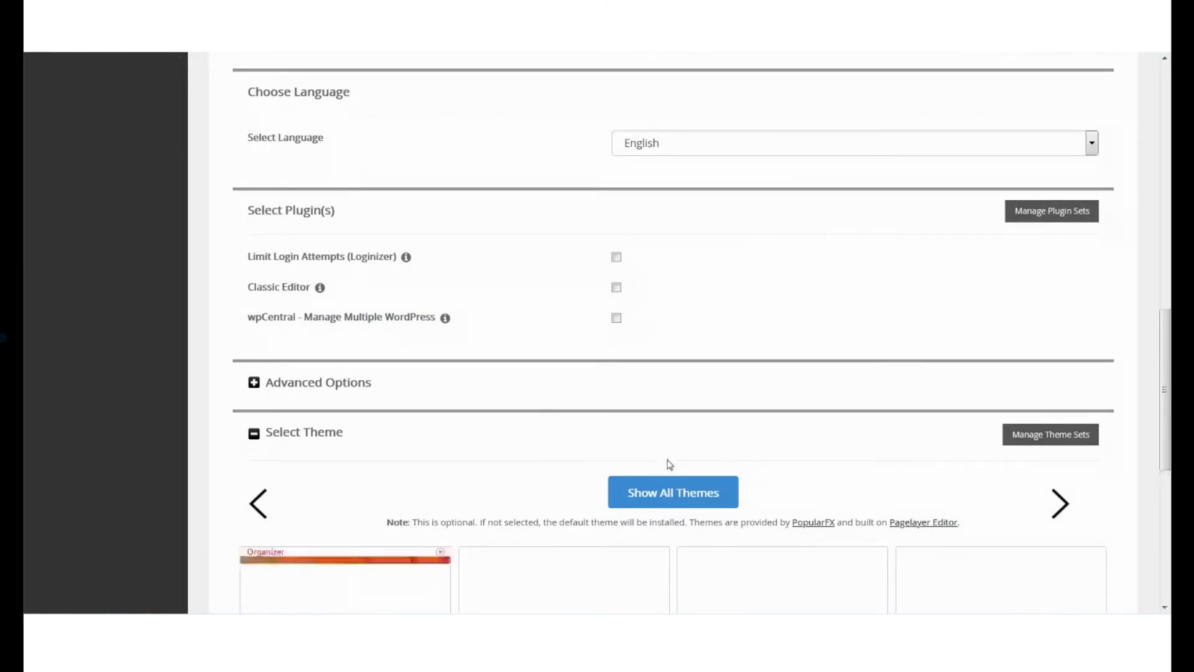
scroll("down", 3)
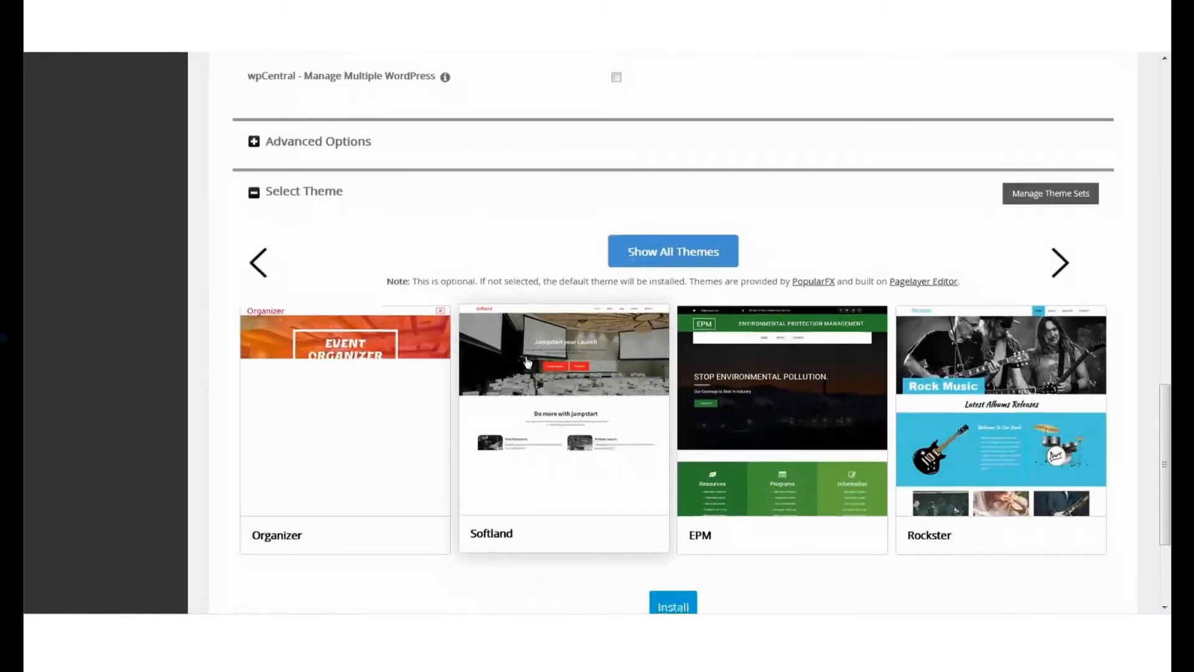
scroll("down", 3)
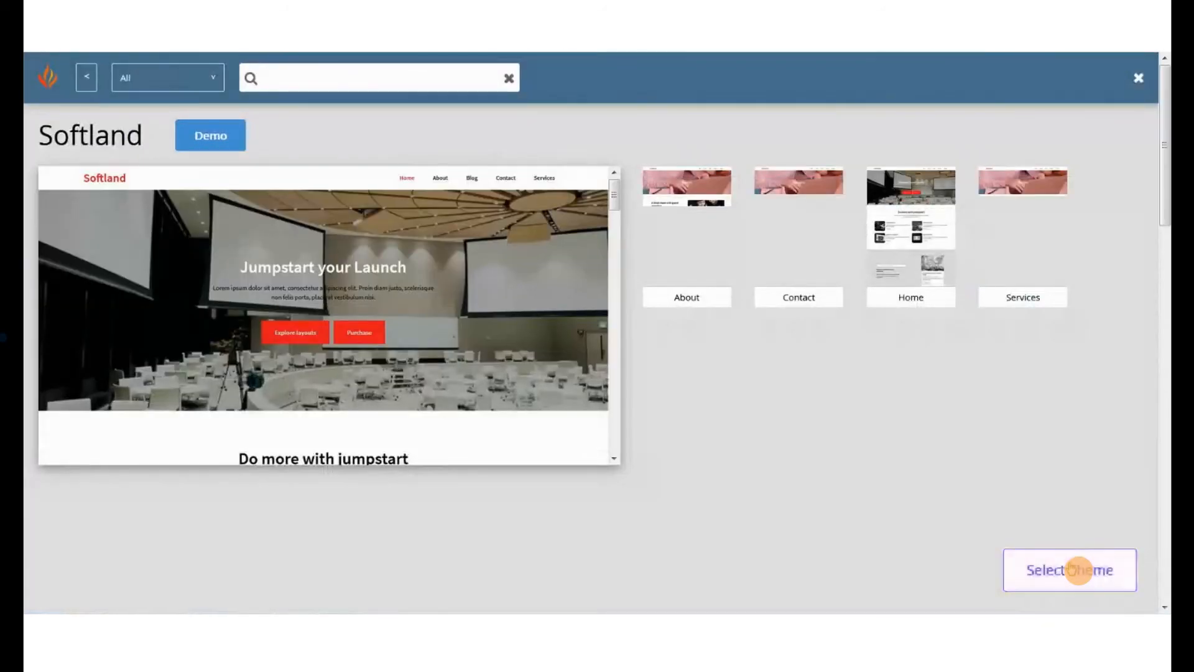
left_click(1068, 570)
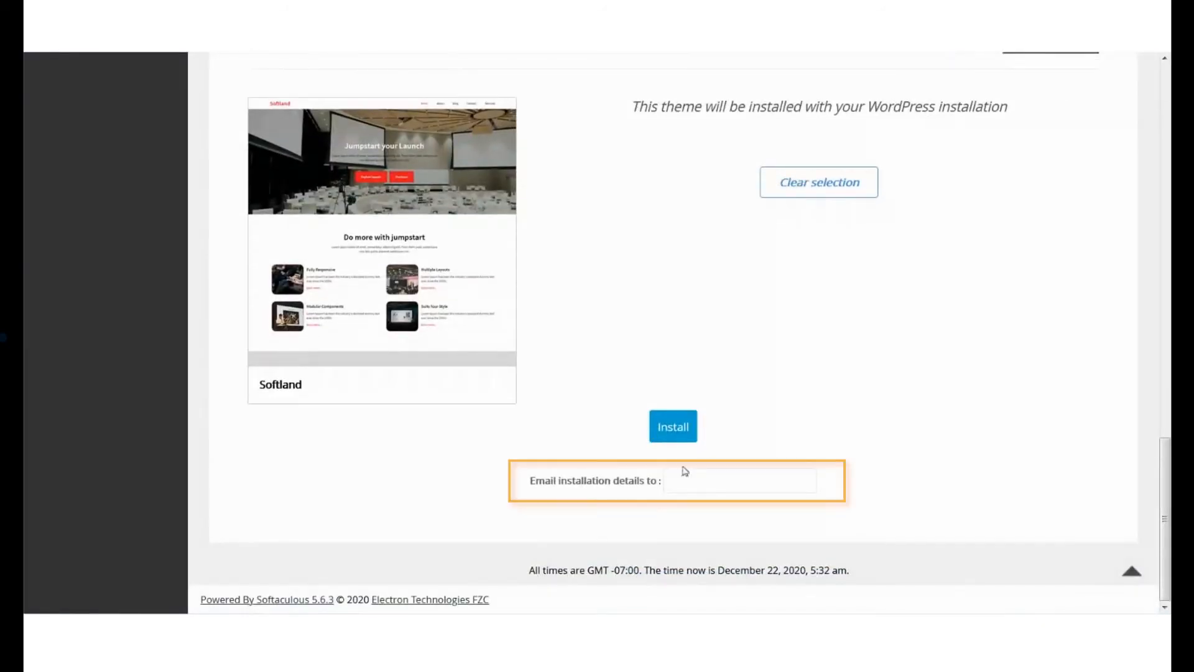
Launch the installation without emailing details, adding 'My Blog' to My Sites
left_click(738, 480)
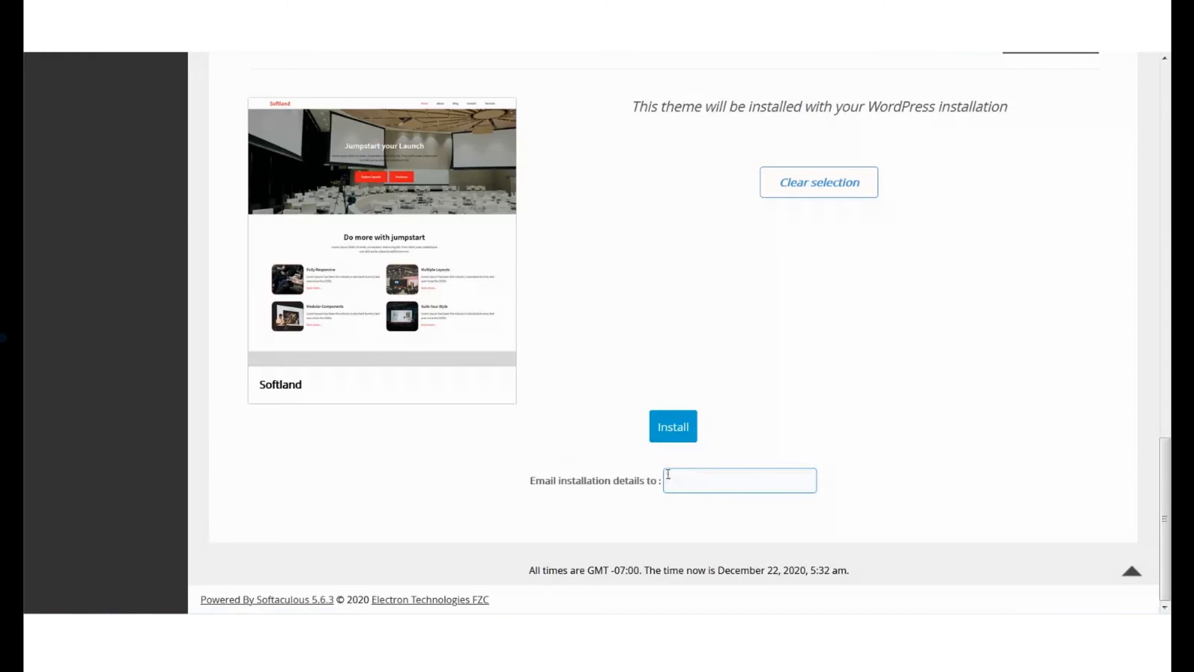
left_click(673, 425)
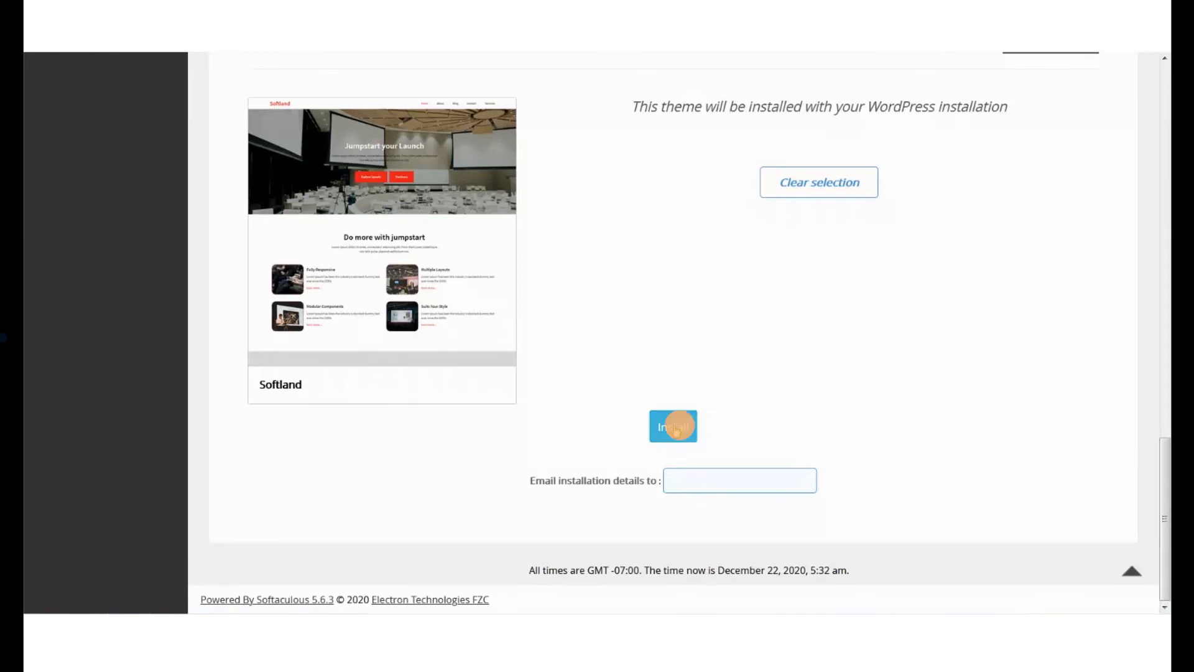
left_click(673, 426)
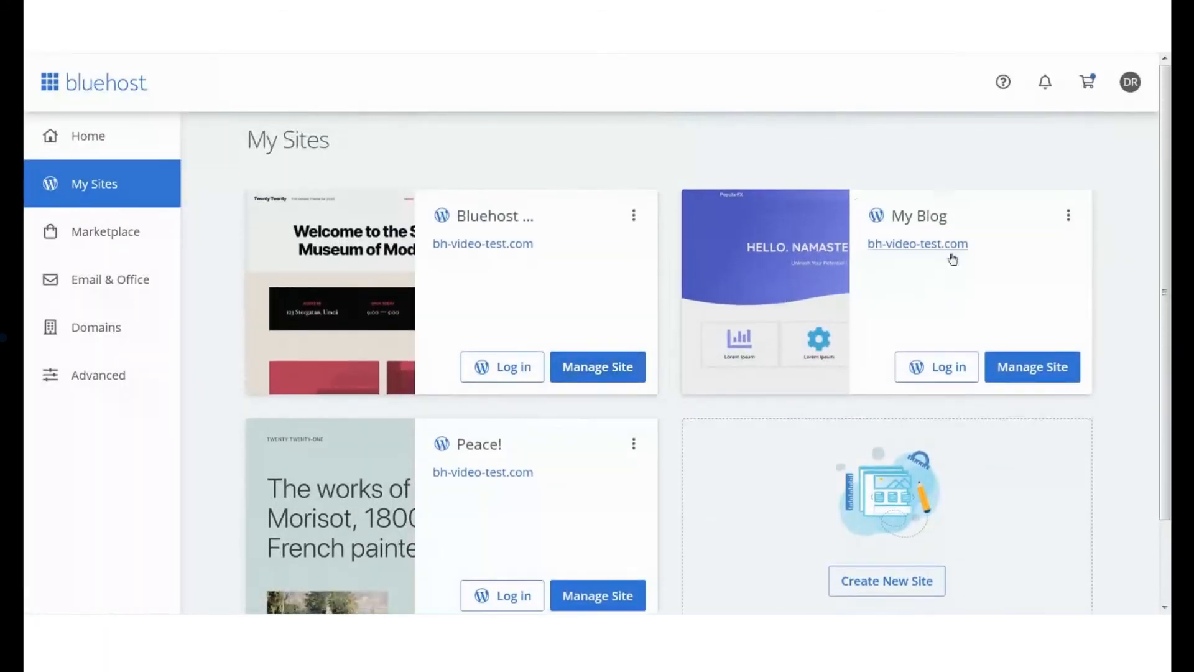
mouse_move(928, 276)
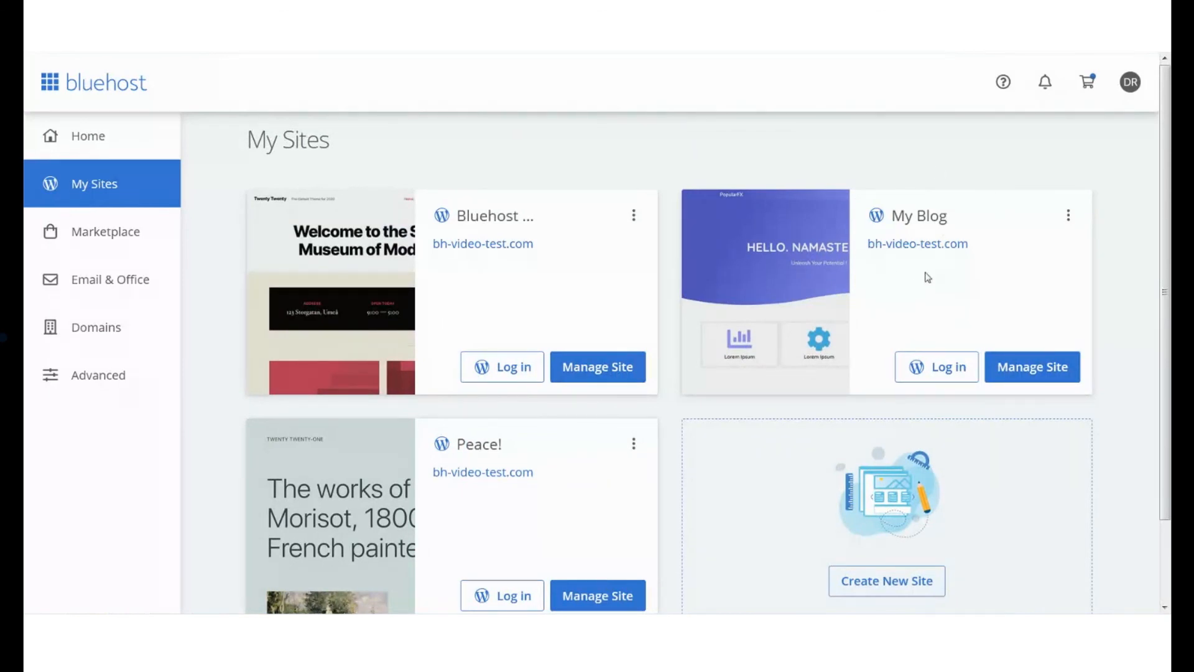